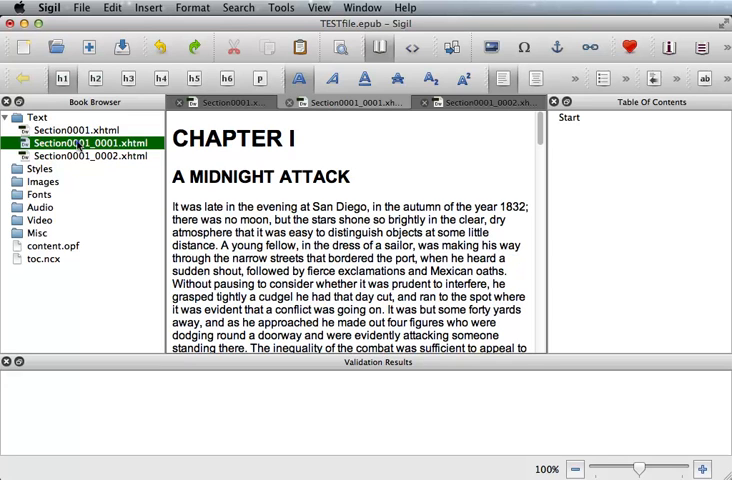
# Rename Section0001_0001.xhtml to chapter1.xhtml from the Book Browser
pyautogui.rightClick(90, 142)
pyautogui.write('chapter1')
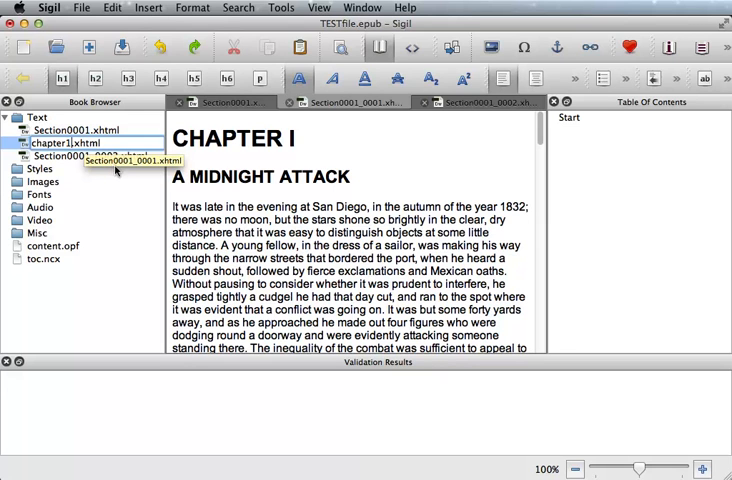
pyautogui.moveTo(132, 286)
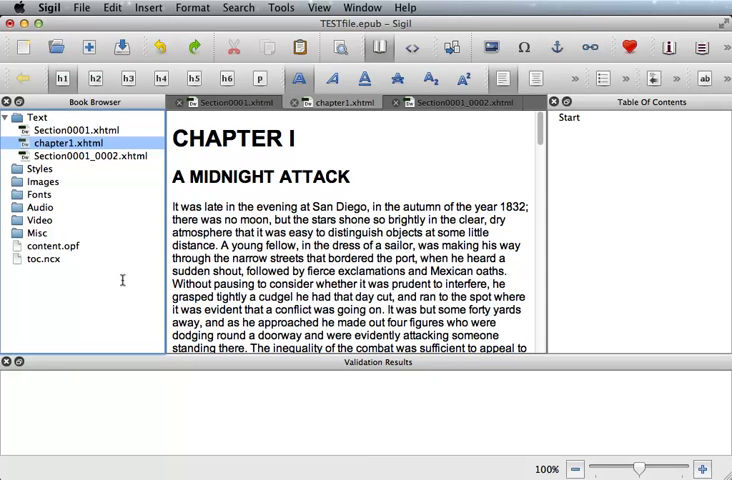
# Delete the blank Section0001.xhtml page and confirm removal of the marked file
pyautogui.click(76, 130)
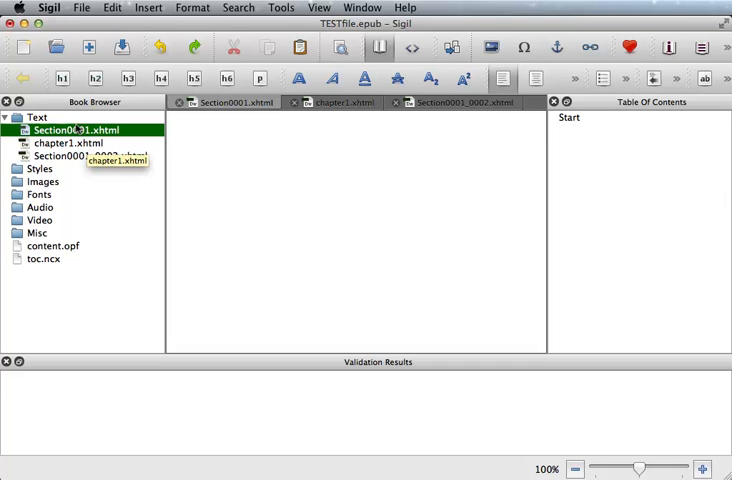
pyautogui.rightClick(76, 130)
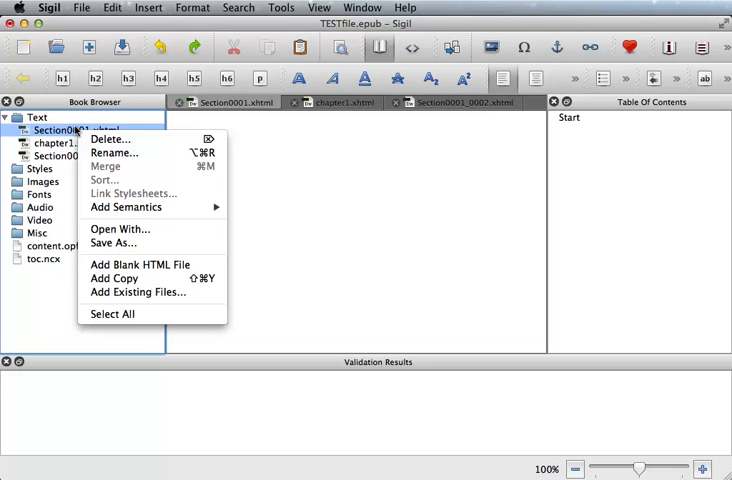
pyautogui.moveTo(110, 138)
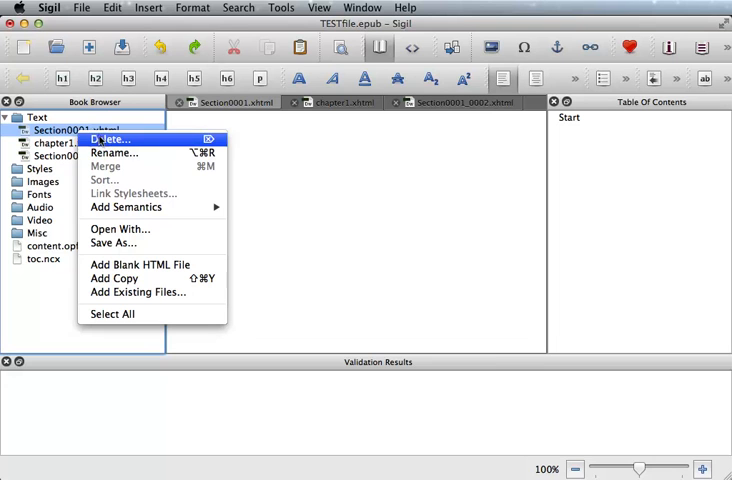
pyautogui.click(108, 138)
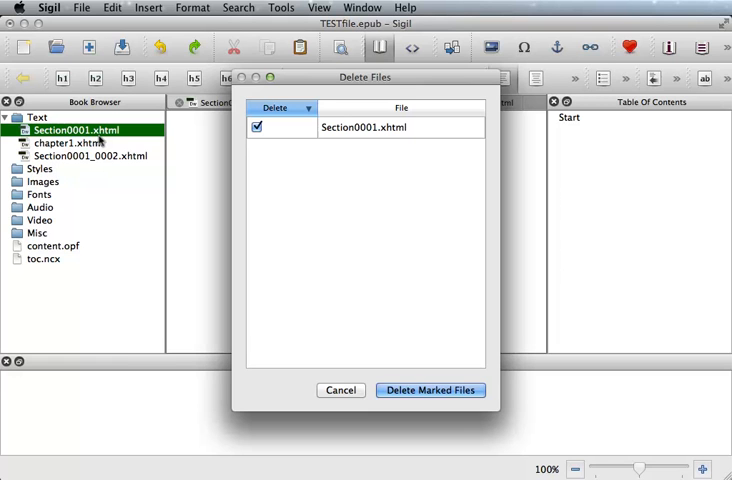
pyautogui.moveTo(222, 152)
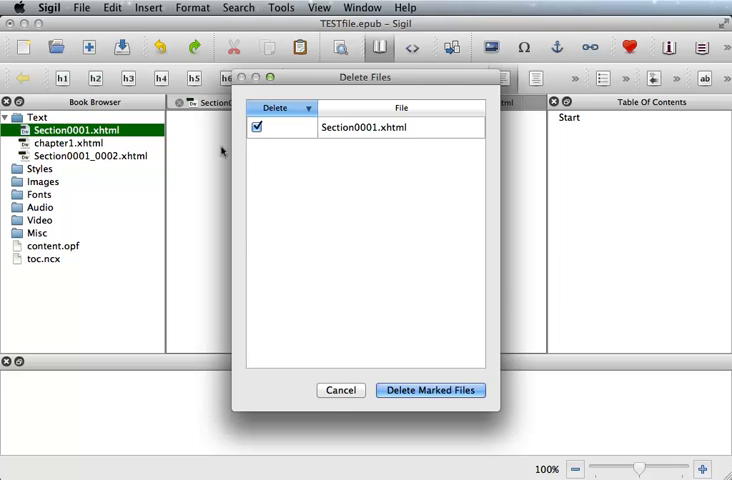
pyautogui.click(430, 390)
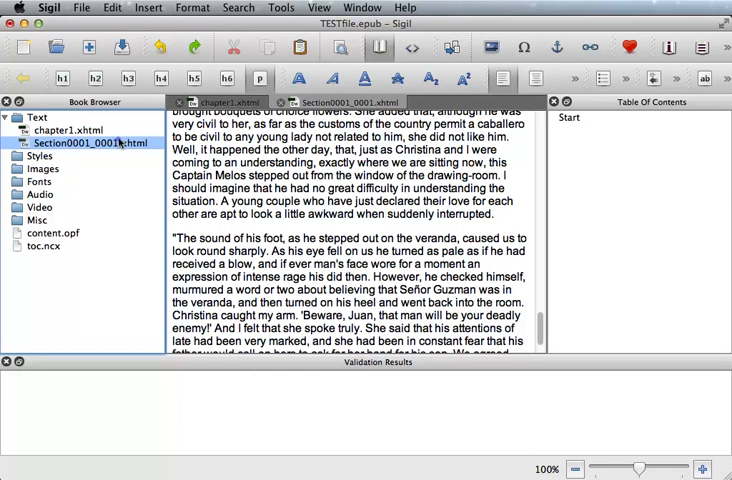
# Rename Section0001_0002.xhtml to chapter2.xhtml and view its Chapter II content
pyautogui.rightClick(88, 142)
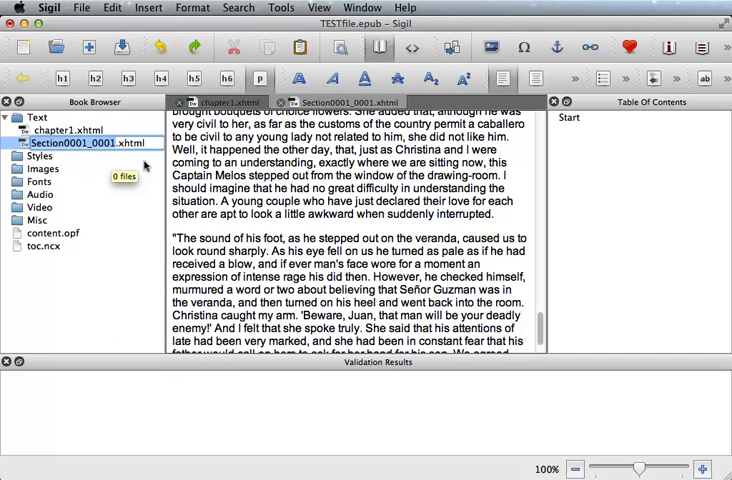
pyautogui.doubleClick(70, 142)
pyautogui.write('chapter2')
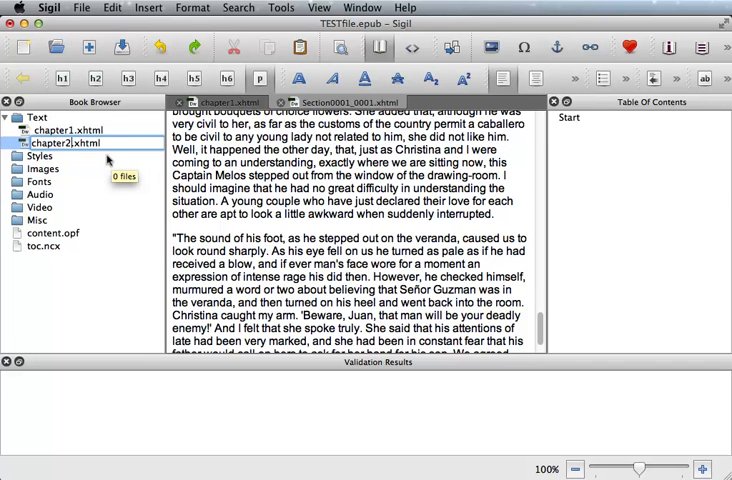
pyautogui.doubleClick(66, 142)
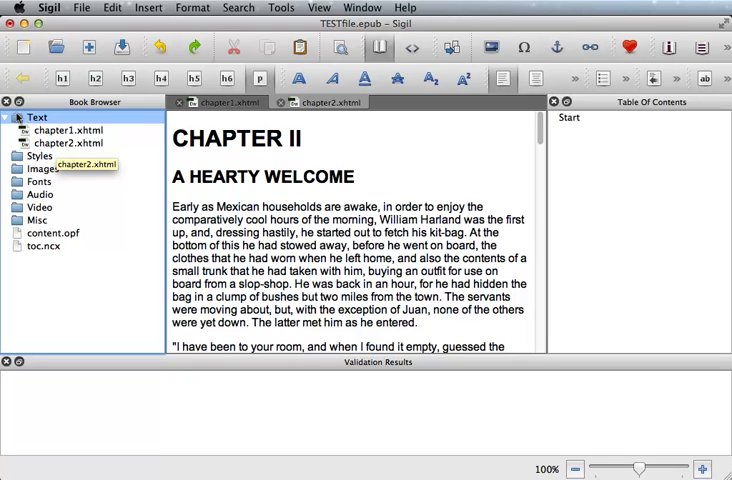
# Add a new blank Section0001.xhtml page to the Text folder
pyautogui.rightClick(36, 116)
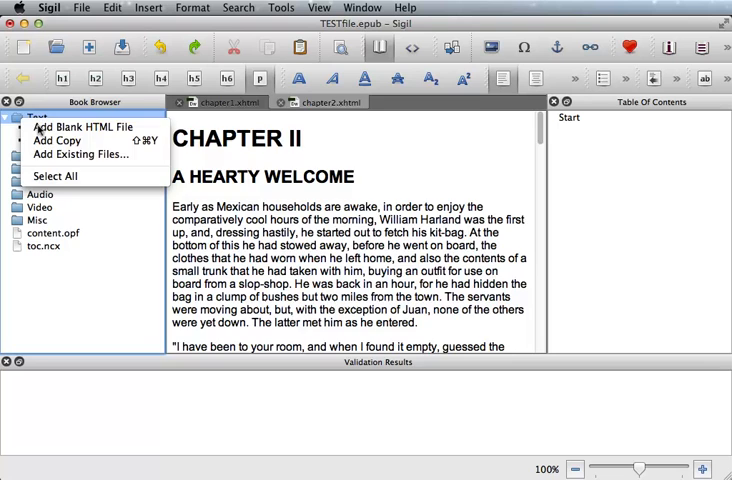
pyautogui.click(84, 128)
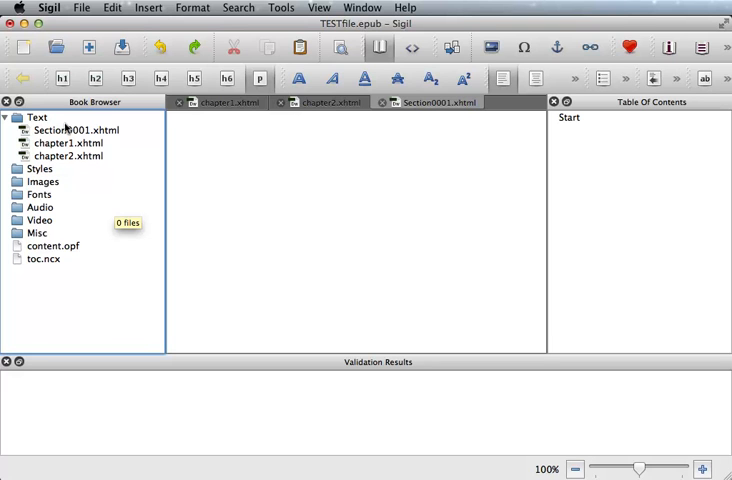
# Rename the new Section0001.xhtml to cover.xhtml and view the empty cover page
pyautogui.rightClick(74, 130)
pyautogui.write('cover')
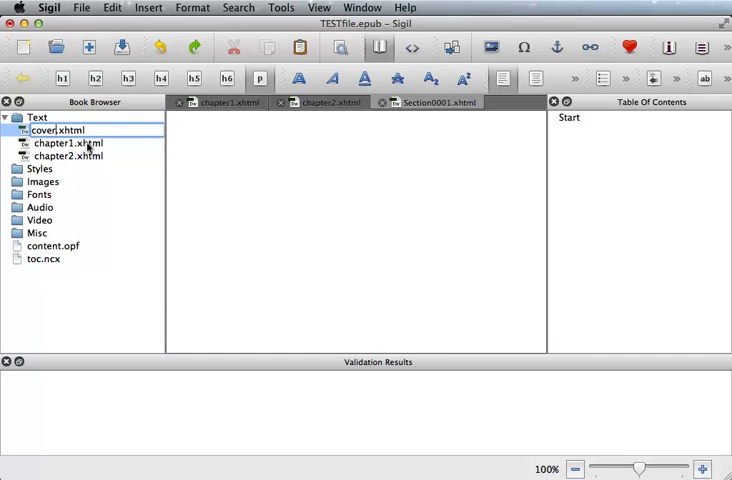
pyautogui.doubleClick(58, 130)
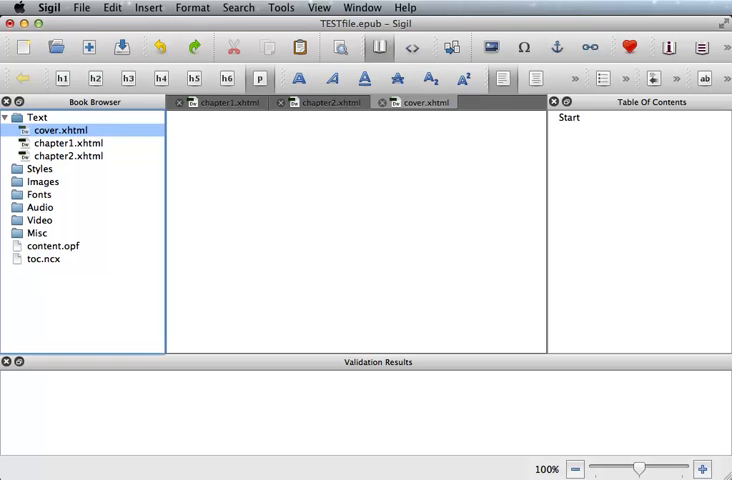